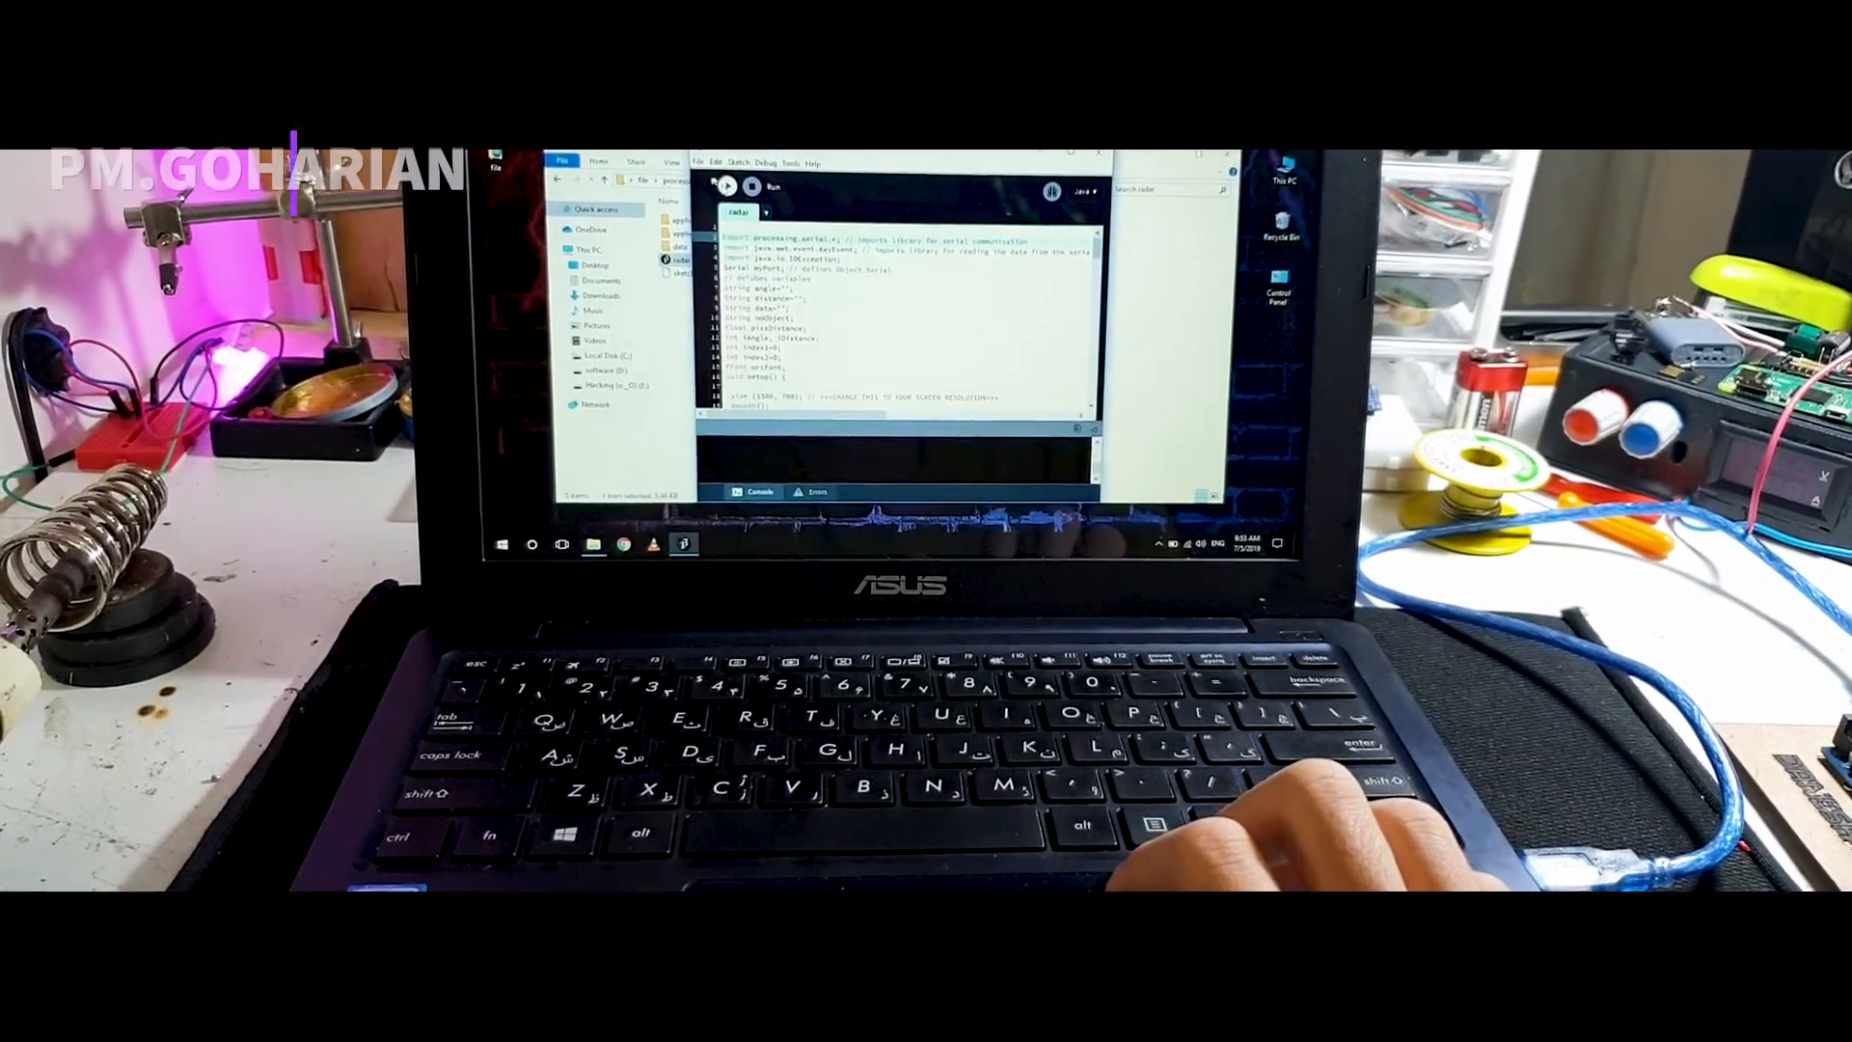
Run an orange wire from D10 and a green wire from D11 down to the sensor's breadboard columns.
{"action": "left_click", "coordinate": [726, 185]}
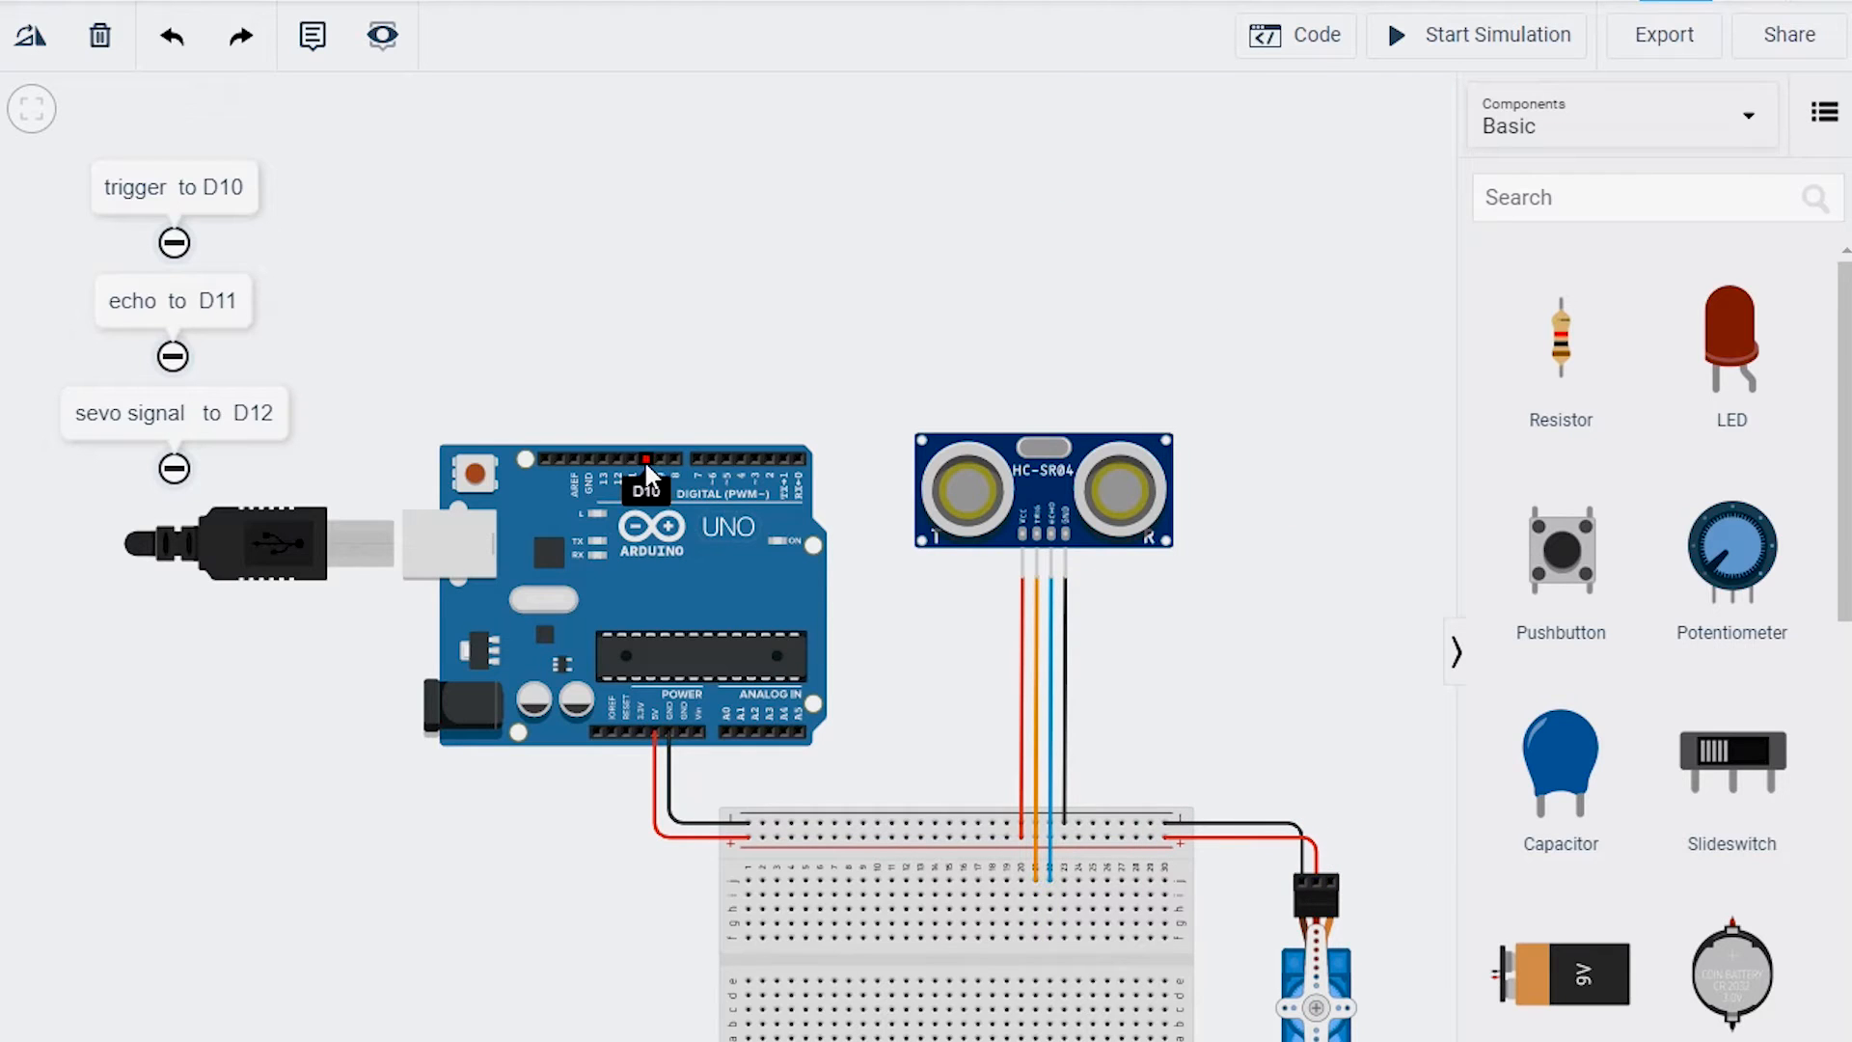
{"action": "left_click_drag", "start_coordinate": [646, 459], "coordinate": [881, 924]}
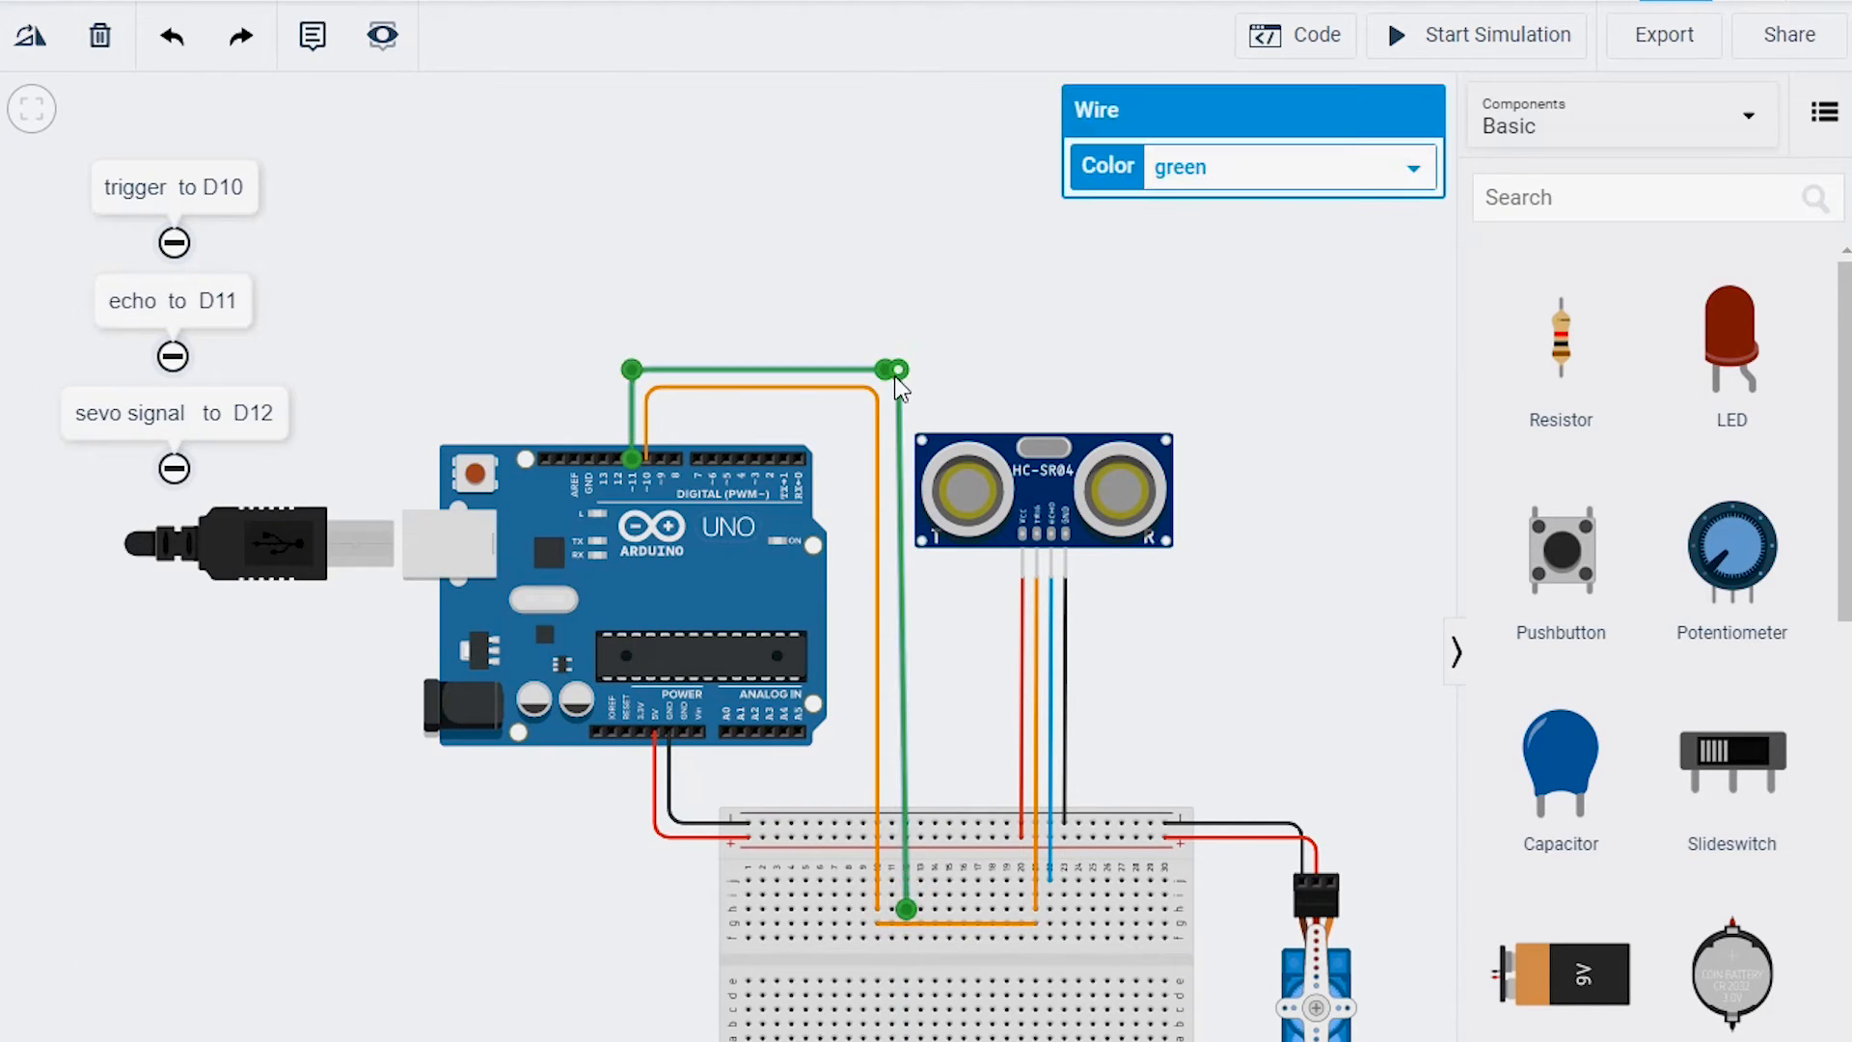
{"action": "left_click_drag", "start_coordinate": [903, 909], "coordinate": [1049, 913]}
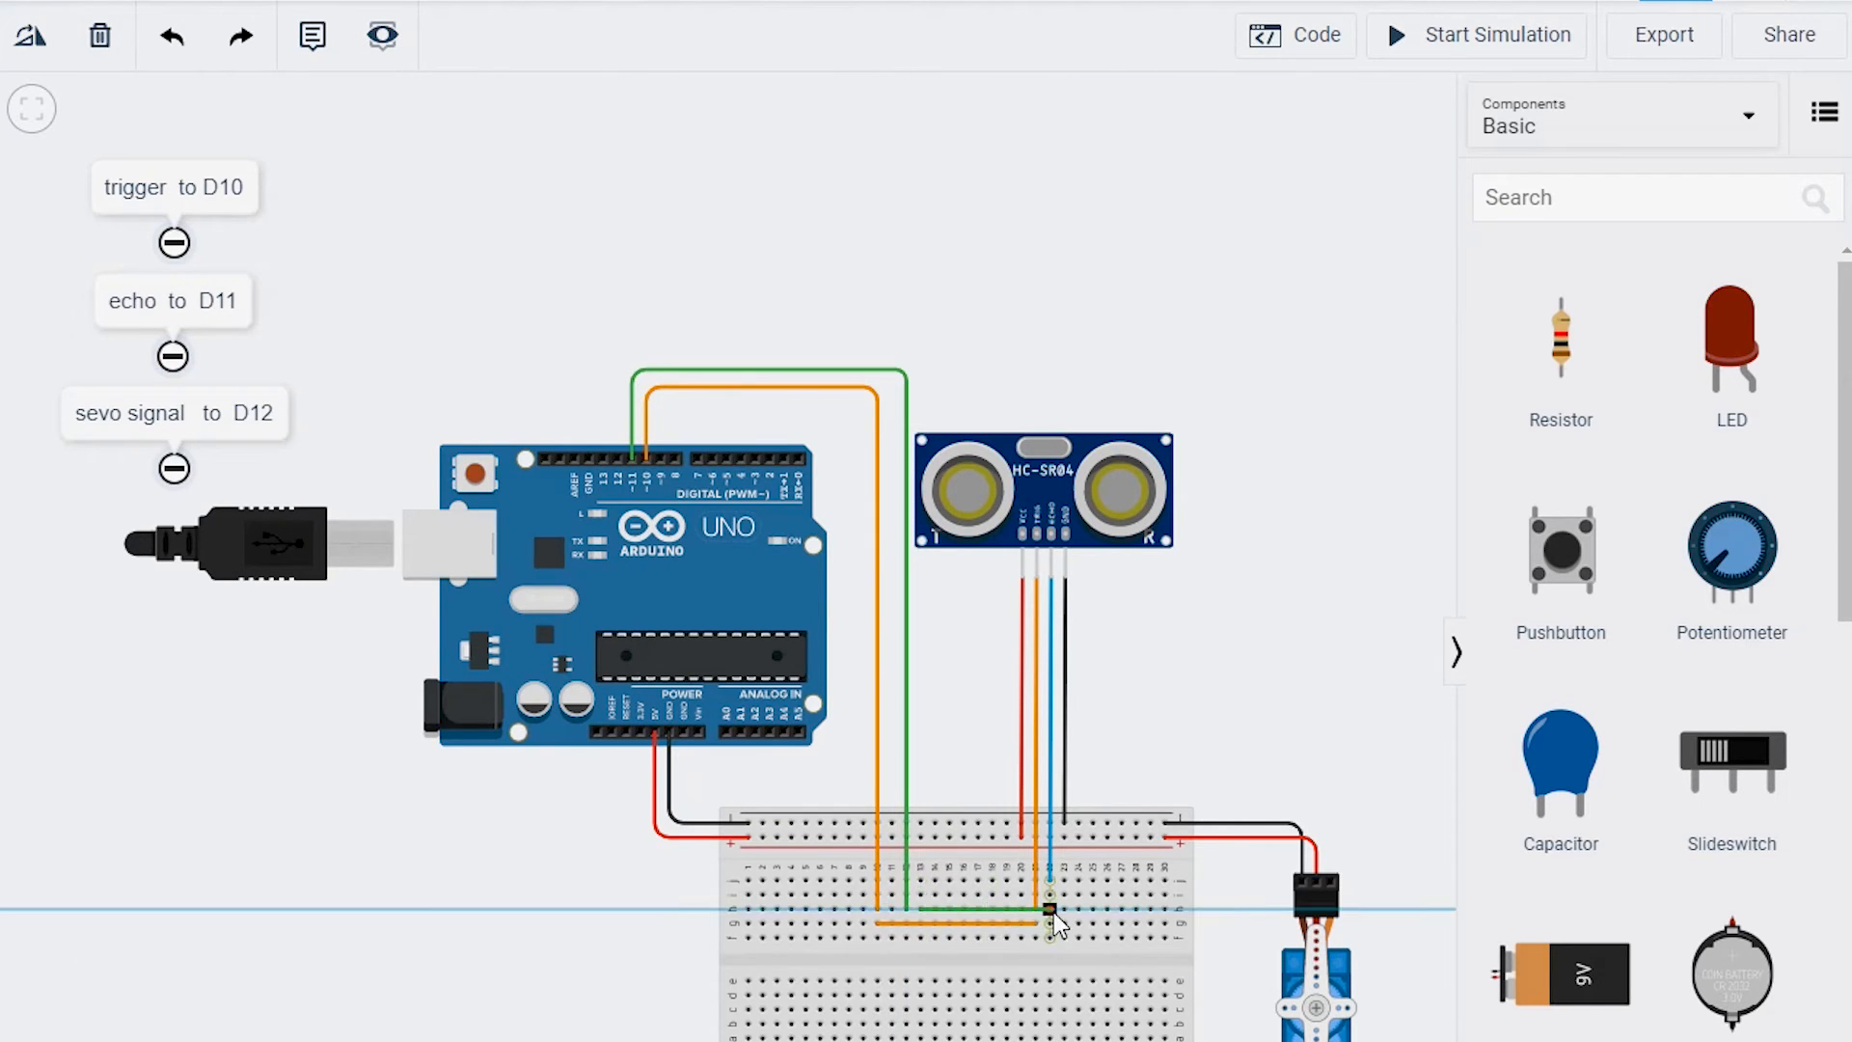
Add a blue echo wire from the HC-SR04 to D11 and route the green wire from D12 to the servo.
{"action": "left_click", "coordinate": [1049, 922]}
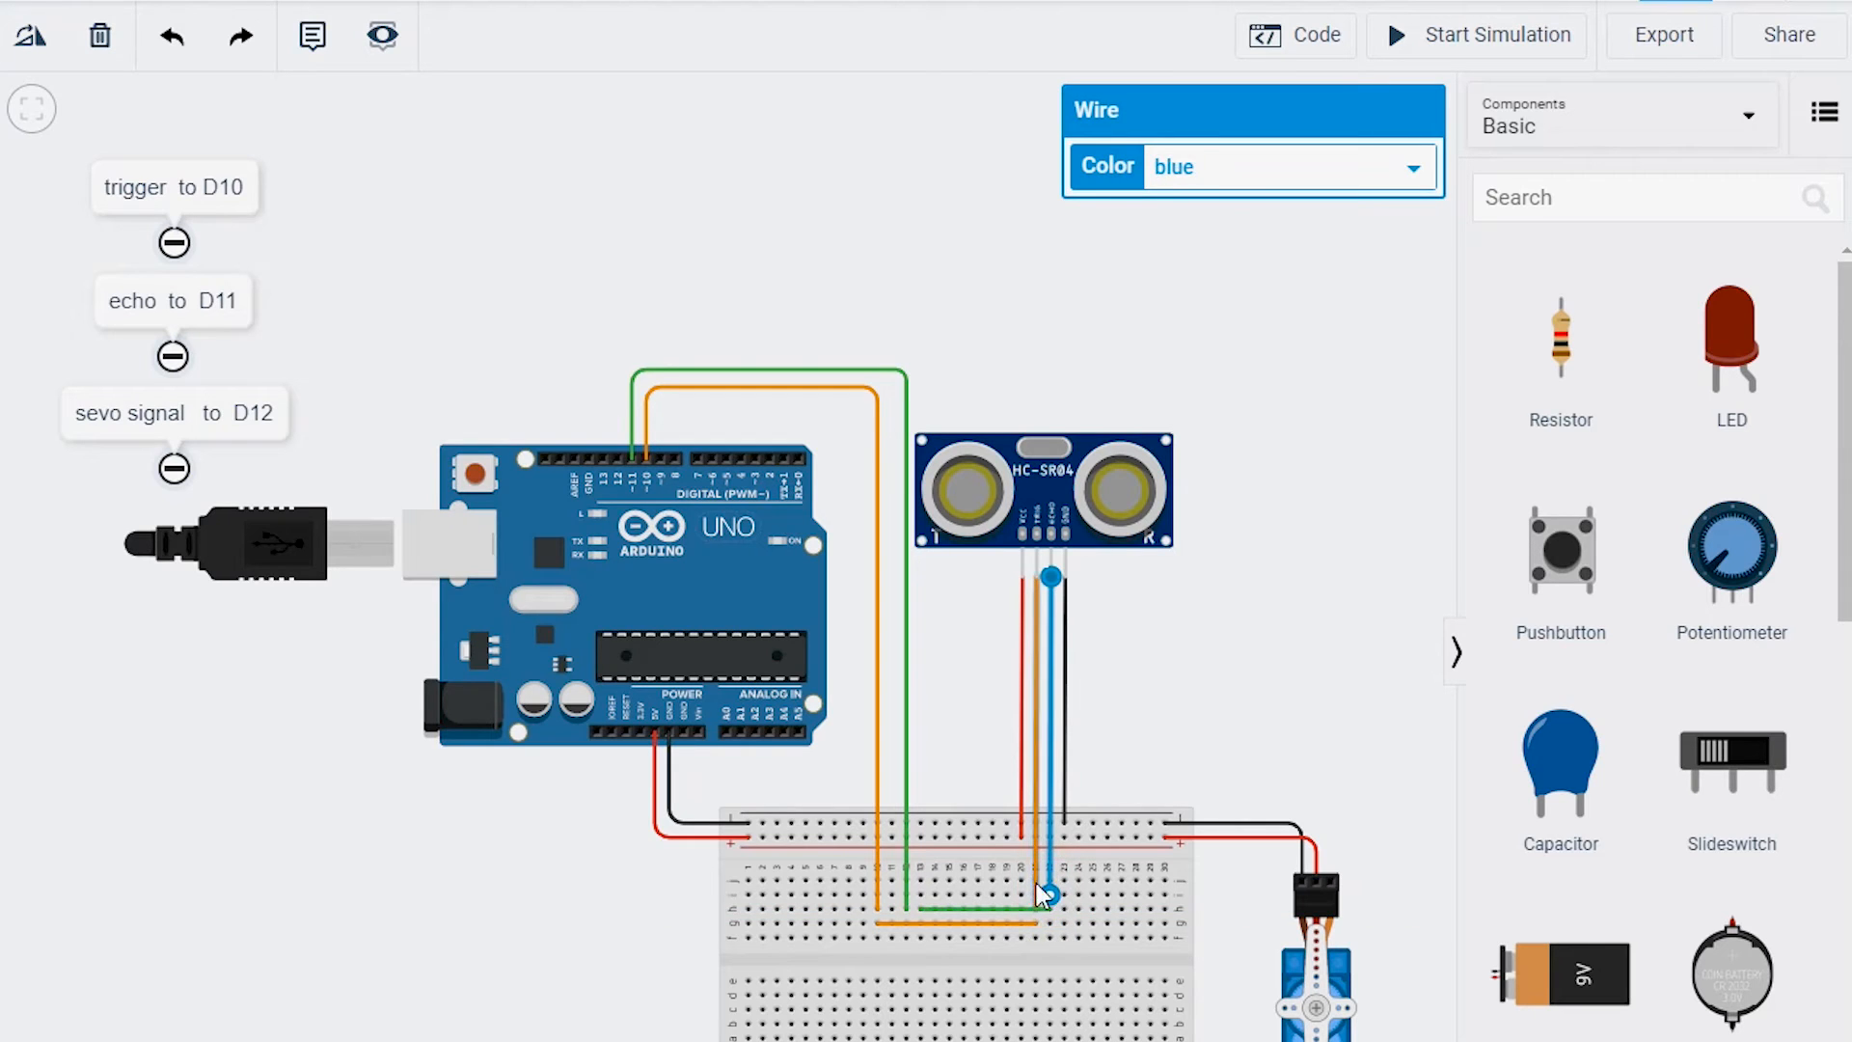
{"action": "left_click", "coordinate": [1285, 166]}
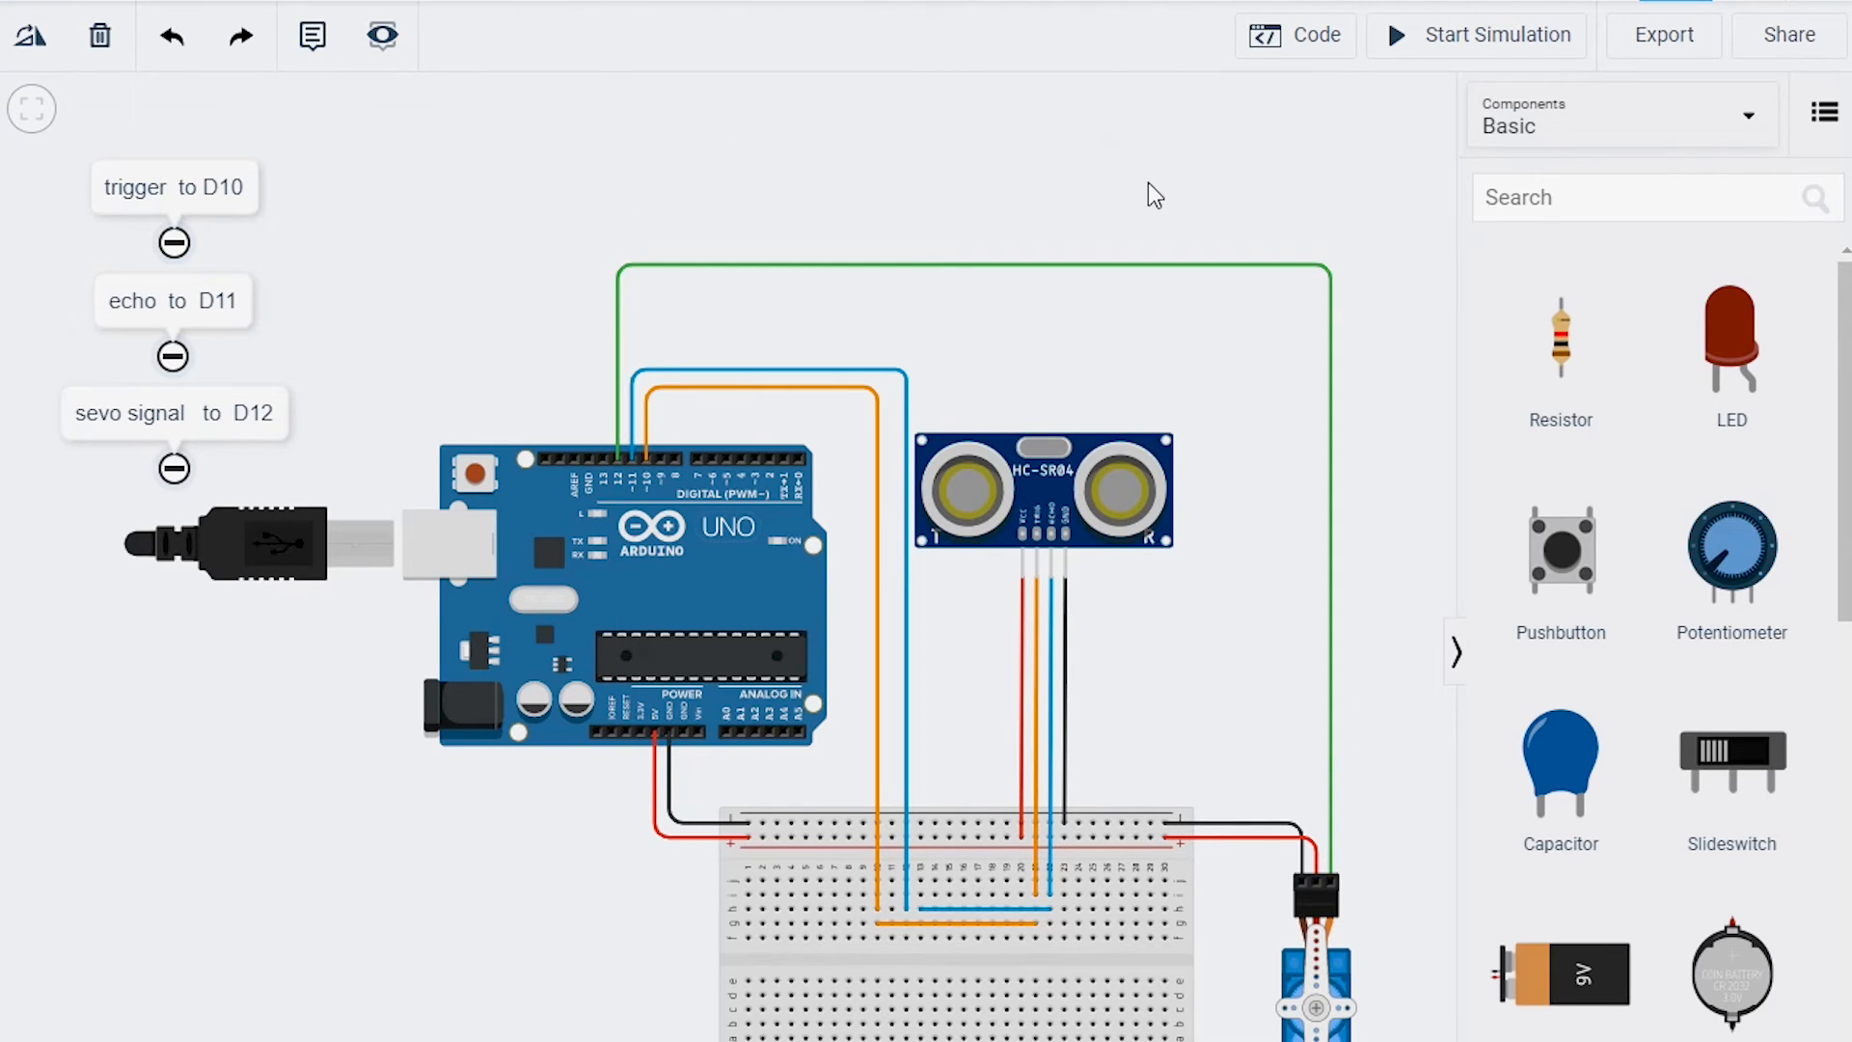
{"action": "left_click", "coordinate": [907, 893]}
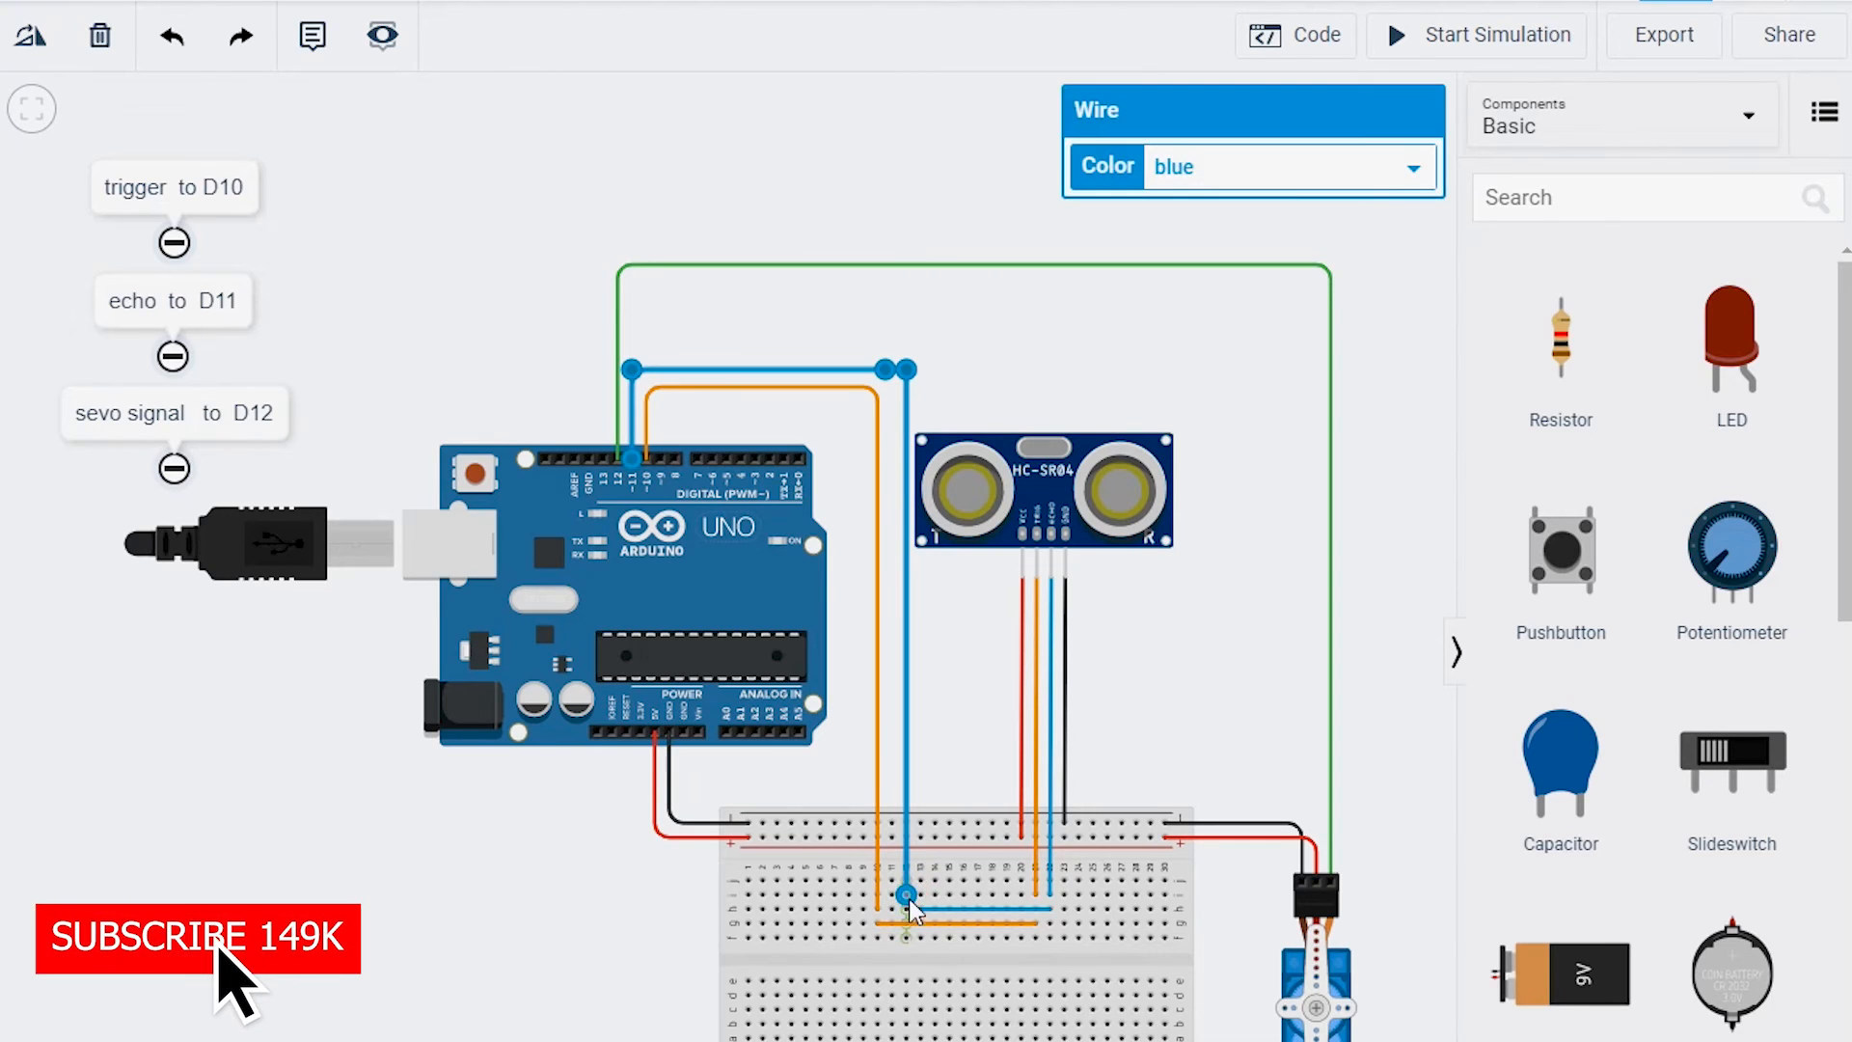